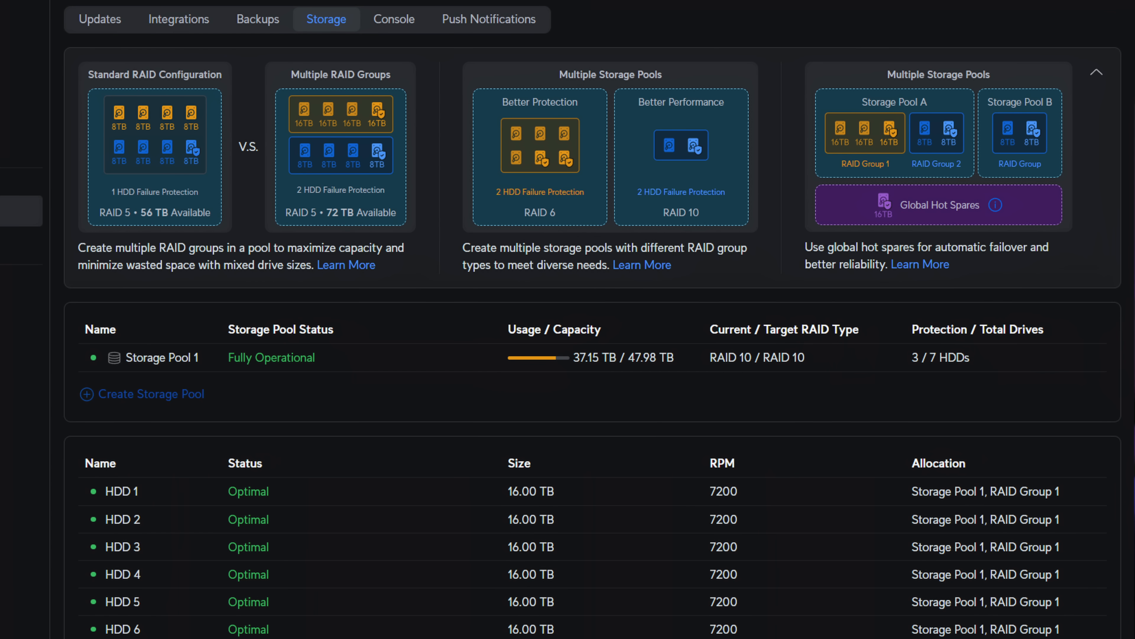
Return to the UNAS Pro drive overview showing the RAID 10 pool, throughput and per-drive usage.
click(257, 20)
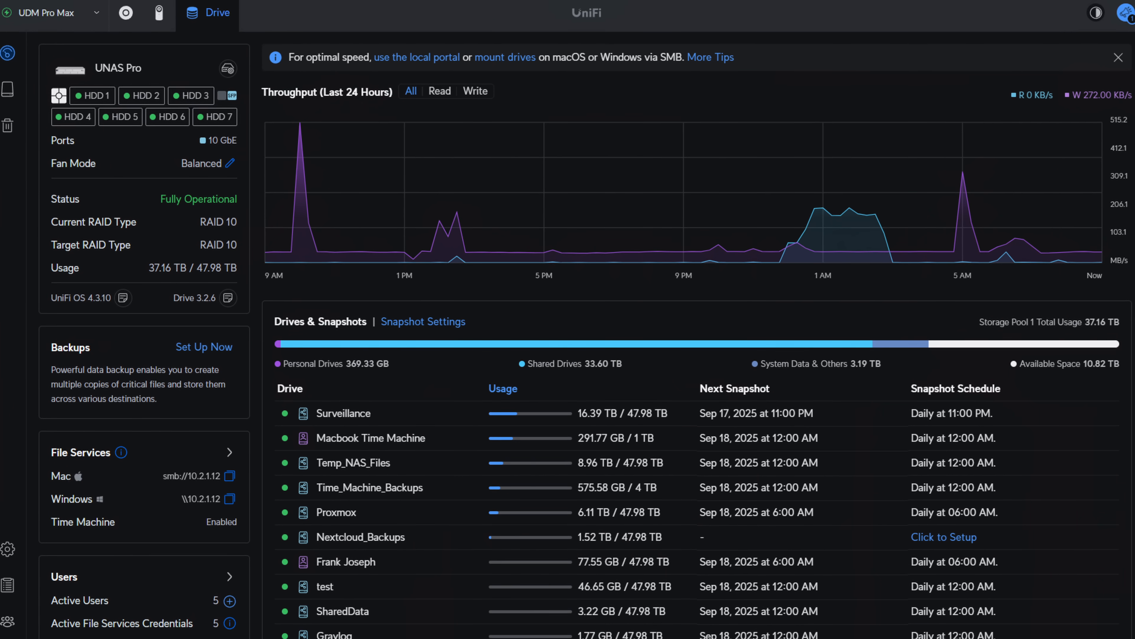
Show the UNAS Pro 8 storage settings: four 8 TB drives in RAID 10 and two unassigned M.2 SSDs.
click(944, 537)
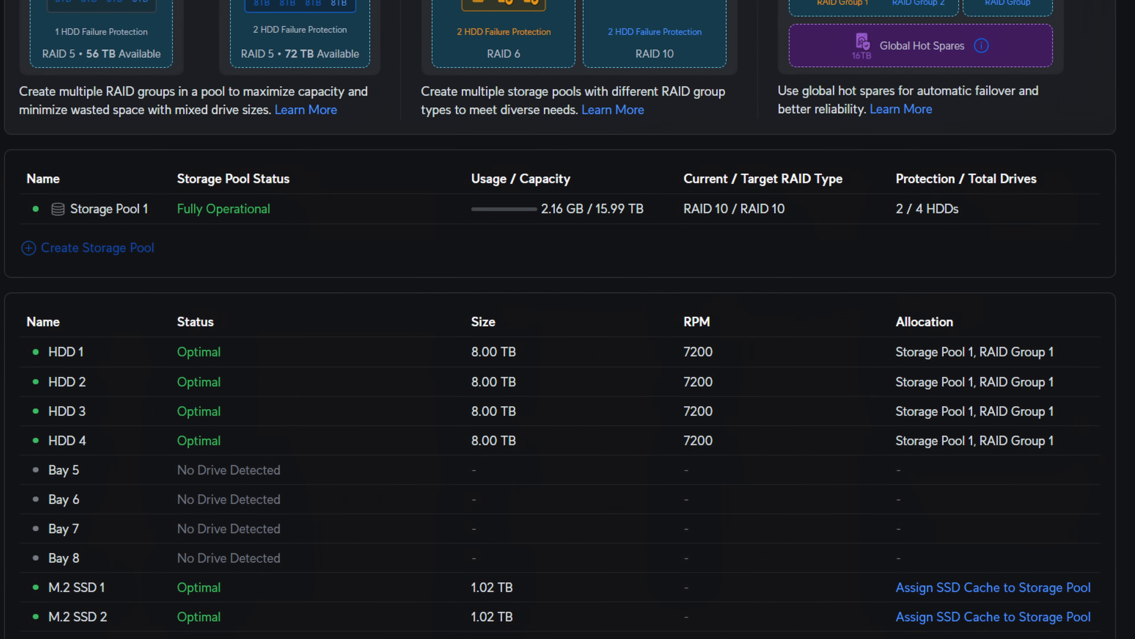
Assign both M.2 SSDs as SSD cache for Storage Pool 1 running RAID 5.
click(992, 587)
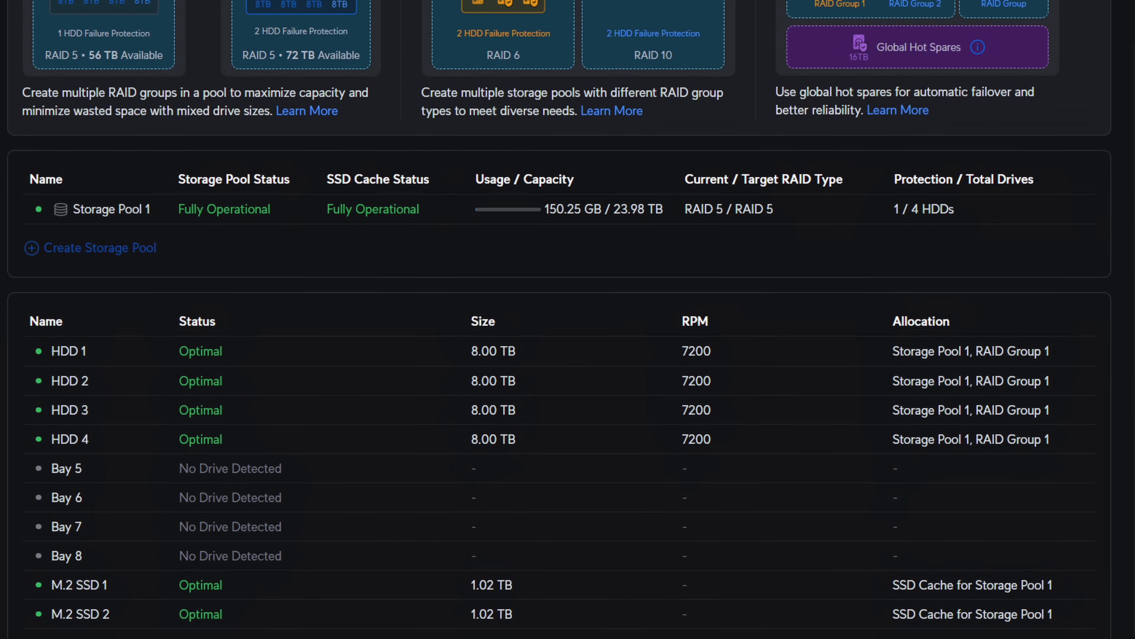
scroll(down, 3)
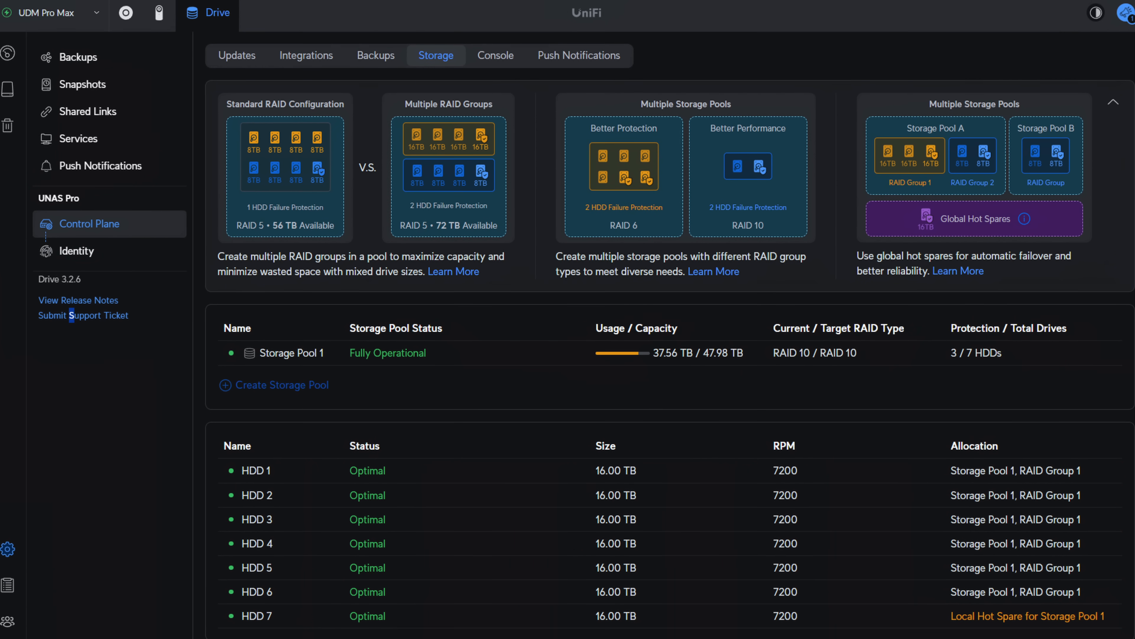
scroll(down, 3)
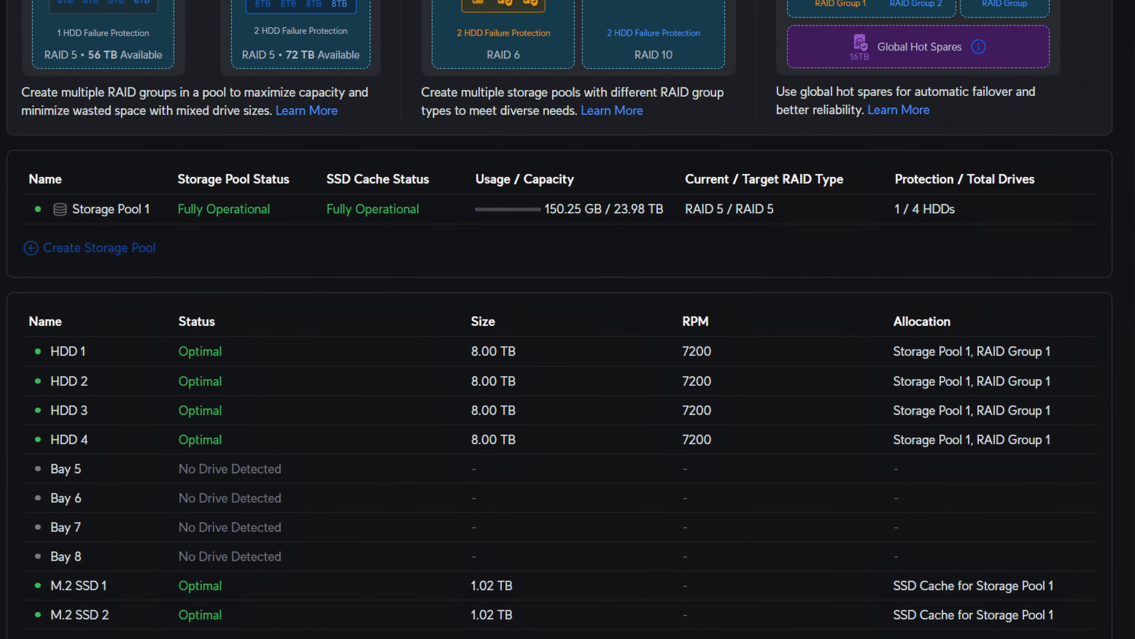